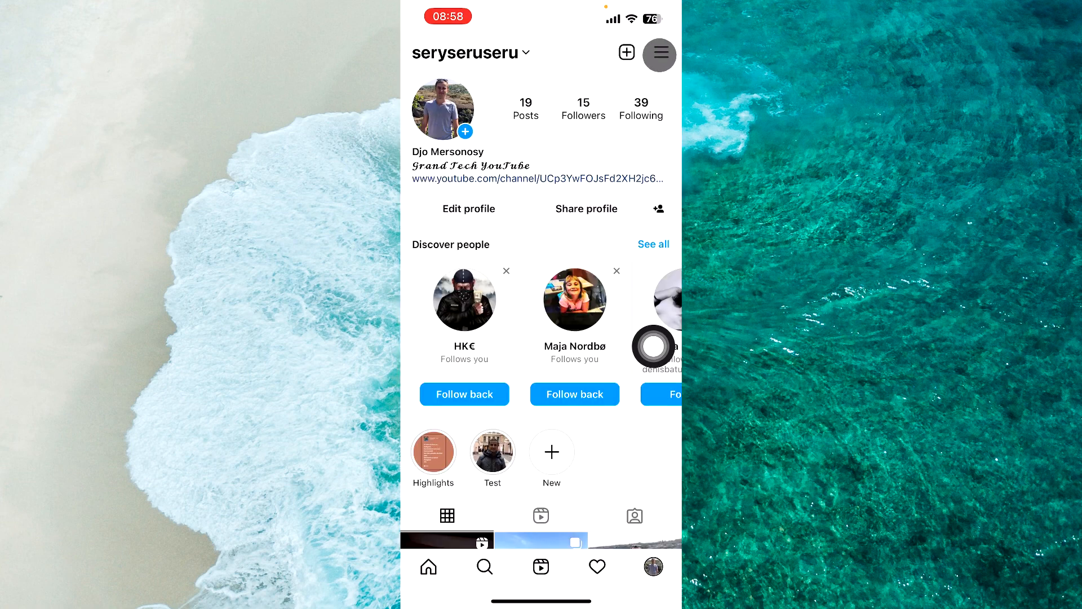
# Go from the profile menu through Settings and Security to the Password screen
pyautogui.click(658, 56)
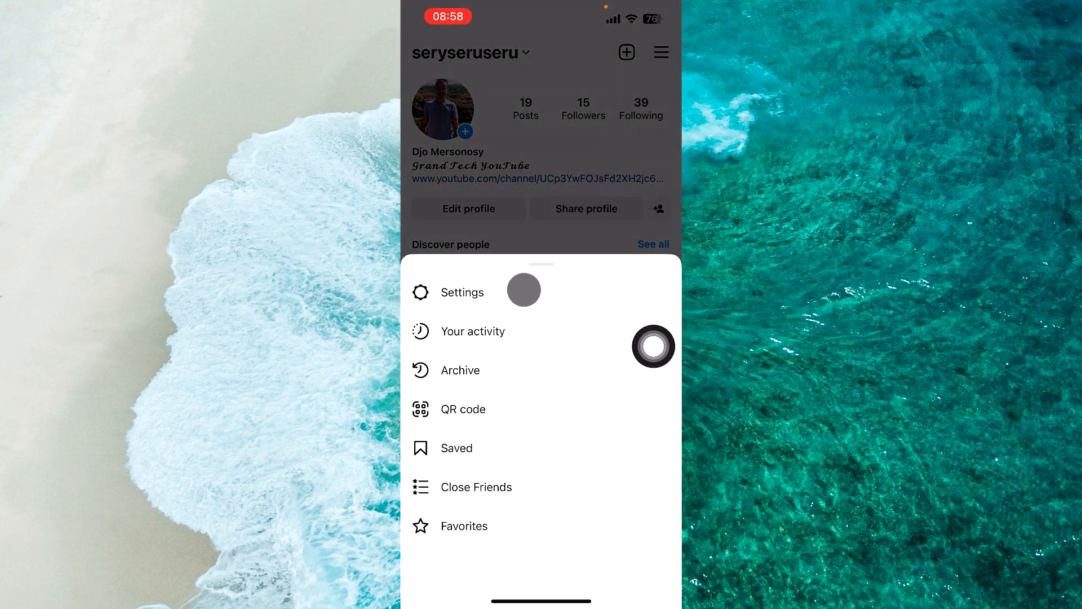
pyautogui.click(462, 293)
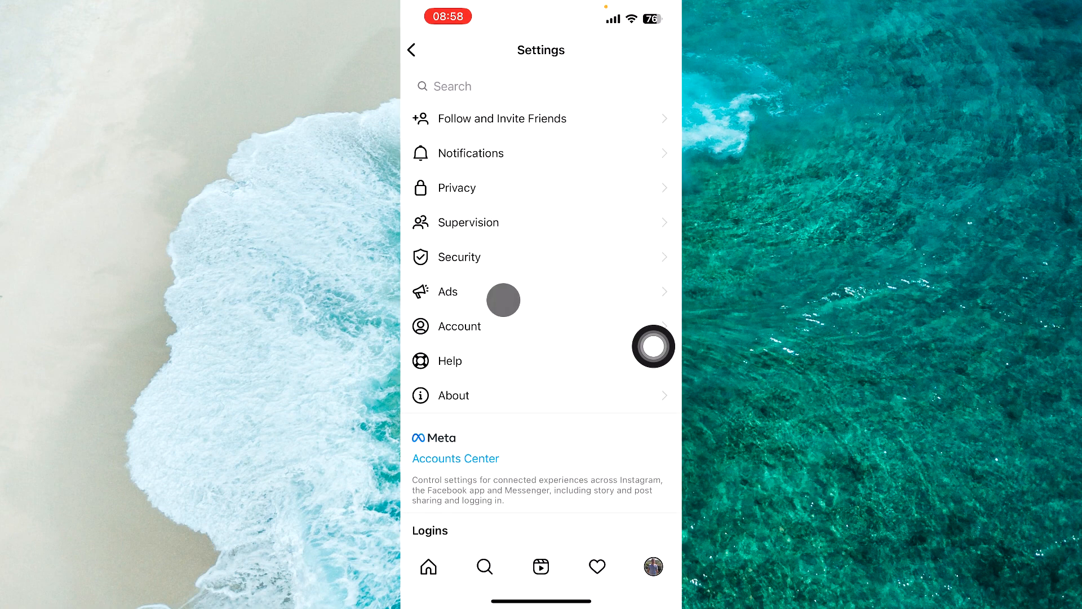
pyautogui.click(457, 257)
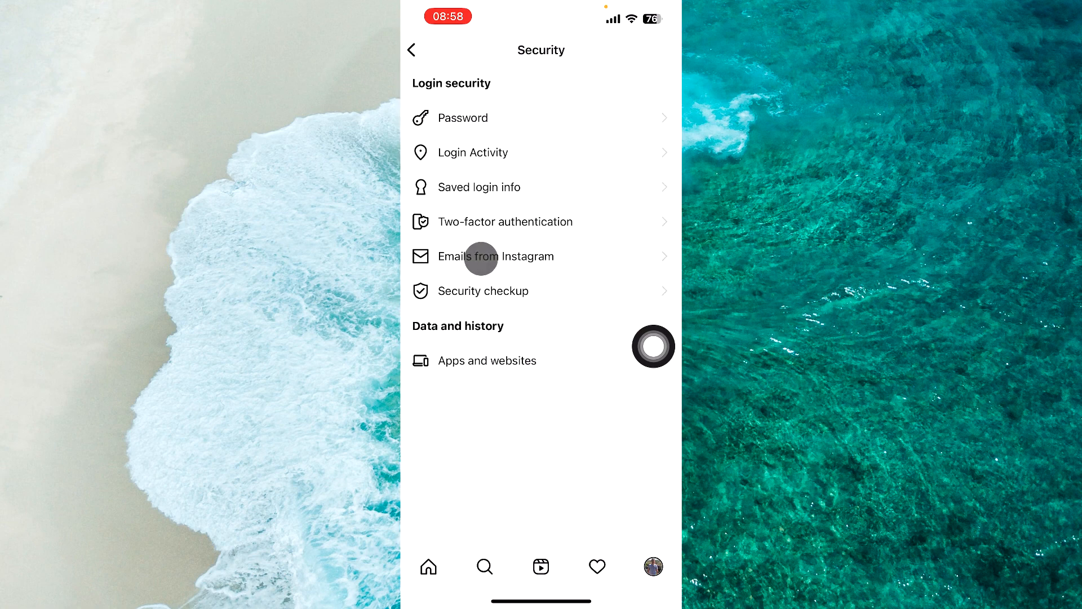
pyautogui.moveTo(505, 114)
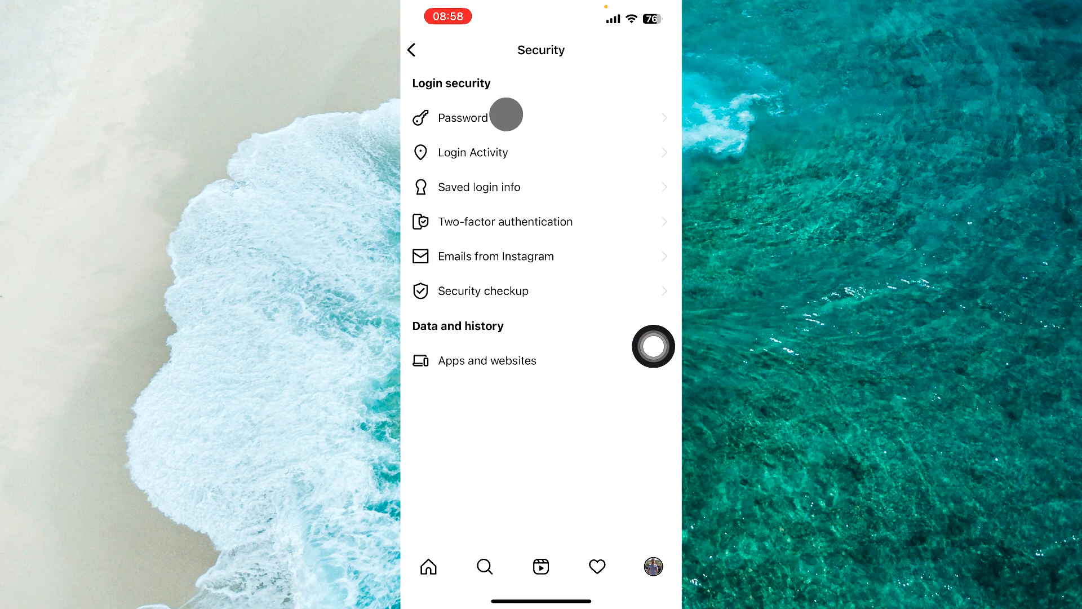
pyautogui.click(462, 117)
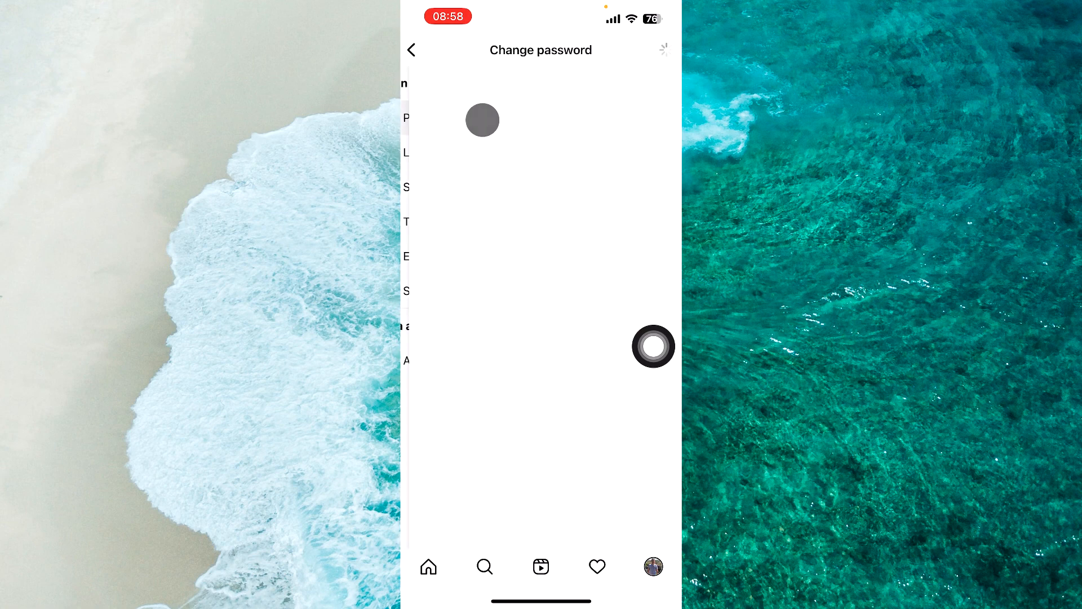